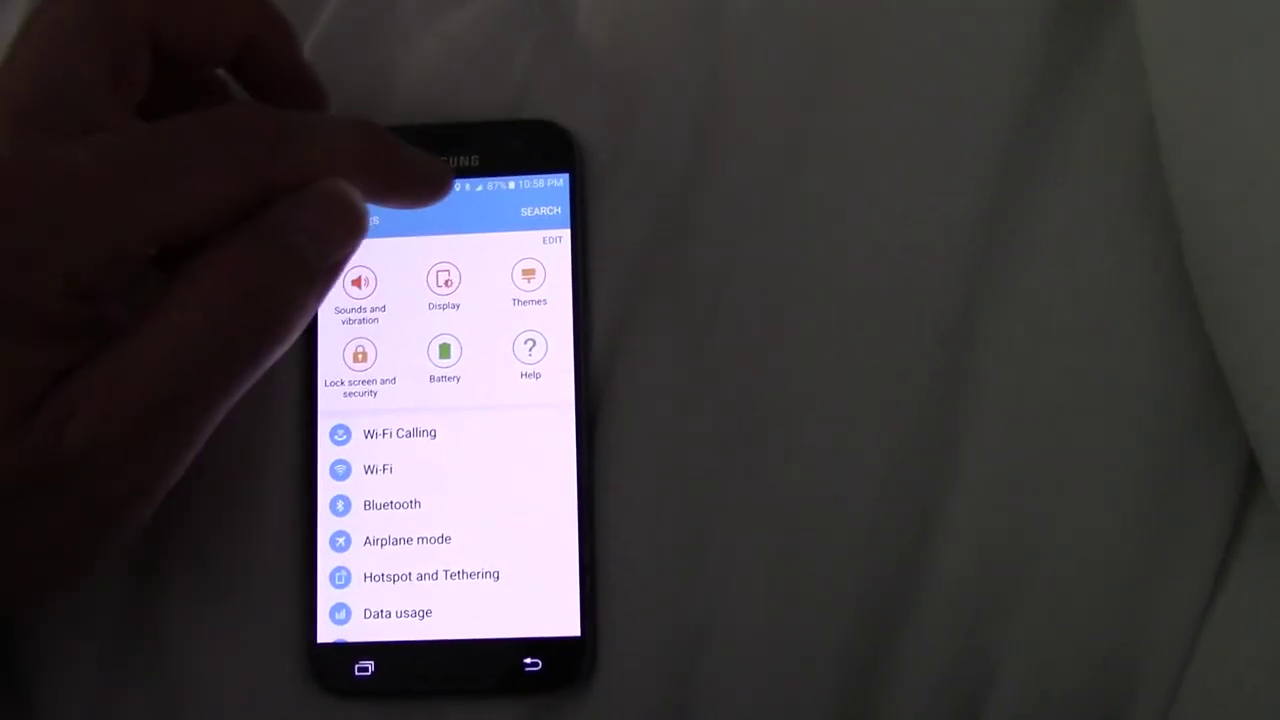
- Open Hotspot and Tethering to switch on the Free the S7 mobile hotspot
{"action": "left_click", "coordinate": [430, 575]}
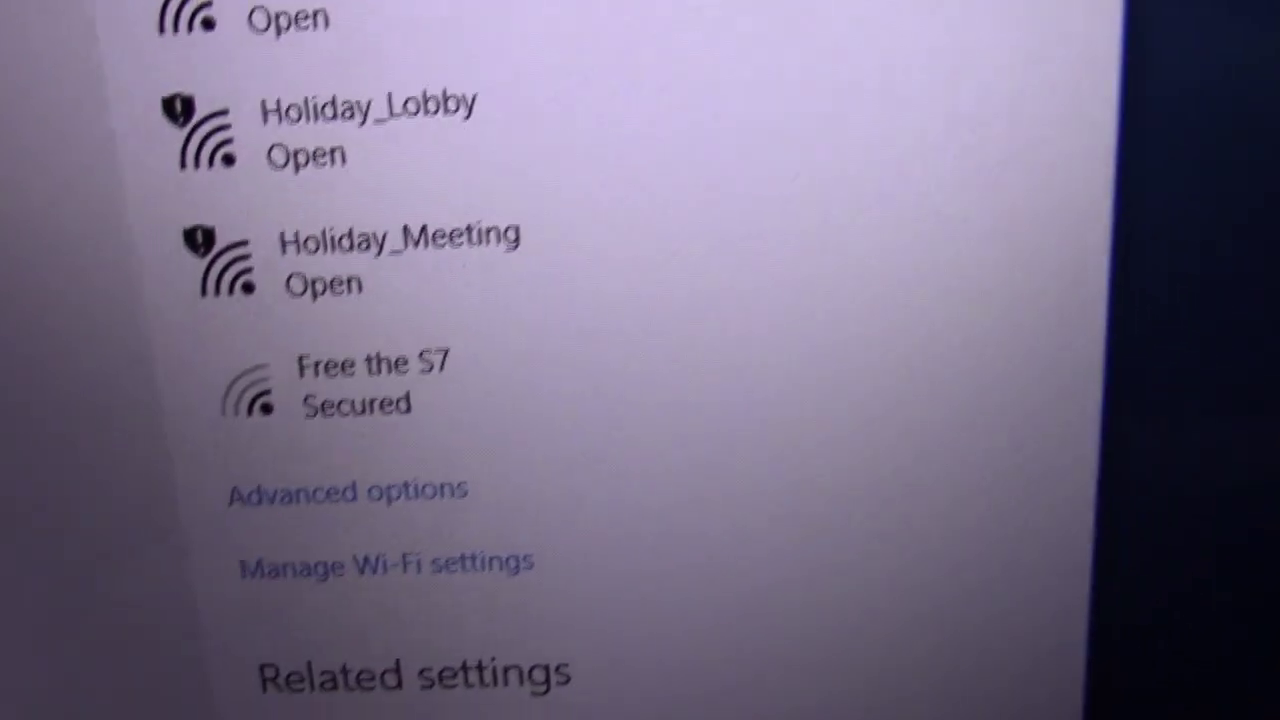
- Join the Free the S7 network from the laptop by submitting the hotspot password
{"action": "left_click", "coordinate": [370, 395]}
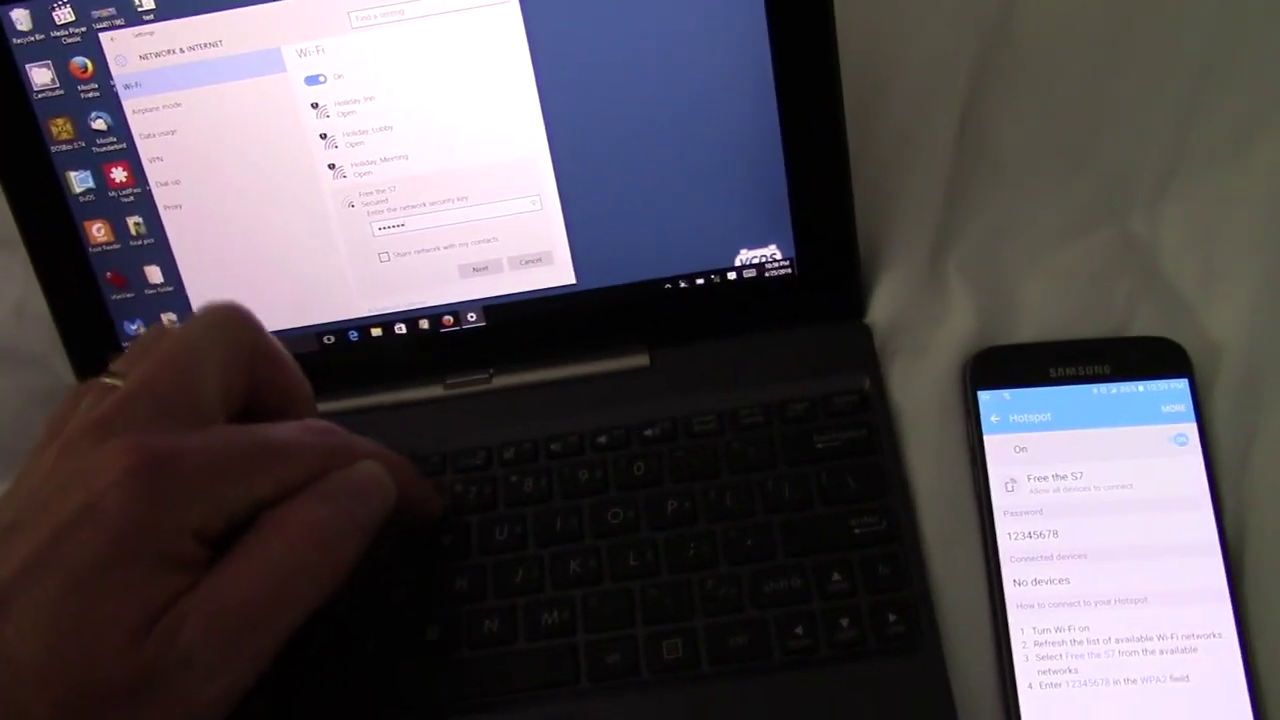
{"action": "left_click", "coordinate": [488, 259]}
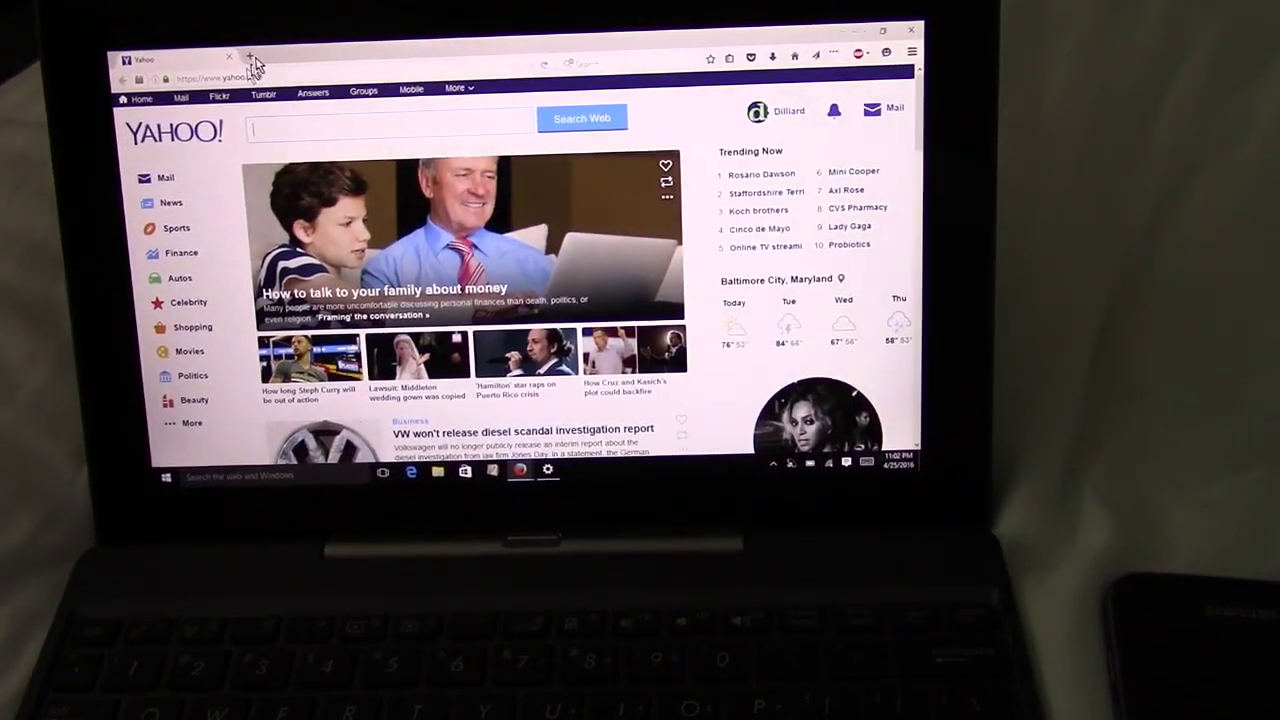
- Open youtube.com in a new Firefox tab and show the video's playback settings
{"action": "left_click", "coordinate": [258, 62]}
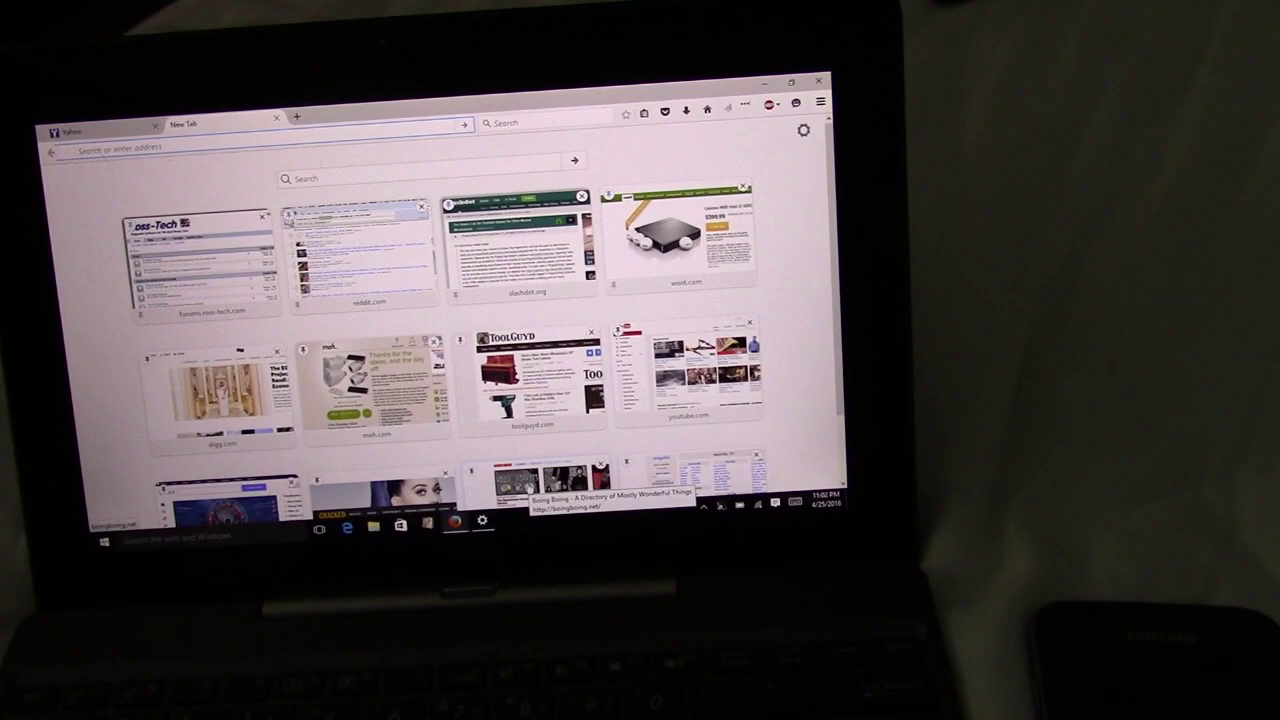
{"action": "left_click", "coordinate": [689, 380]}
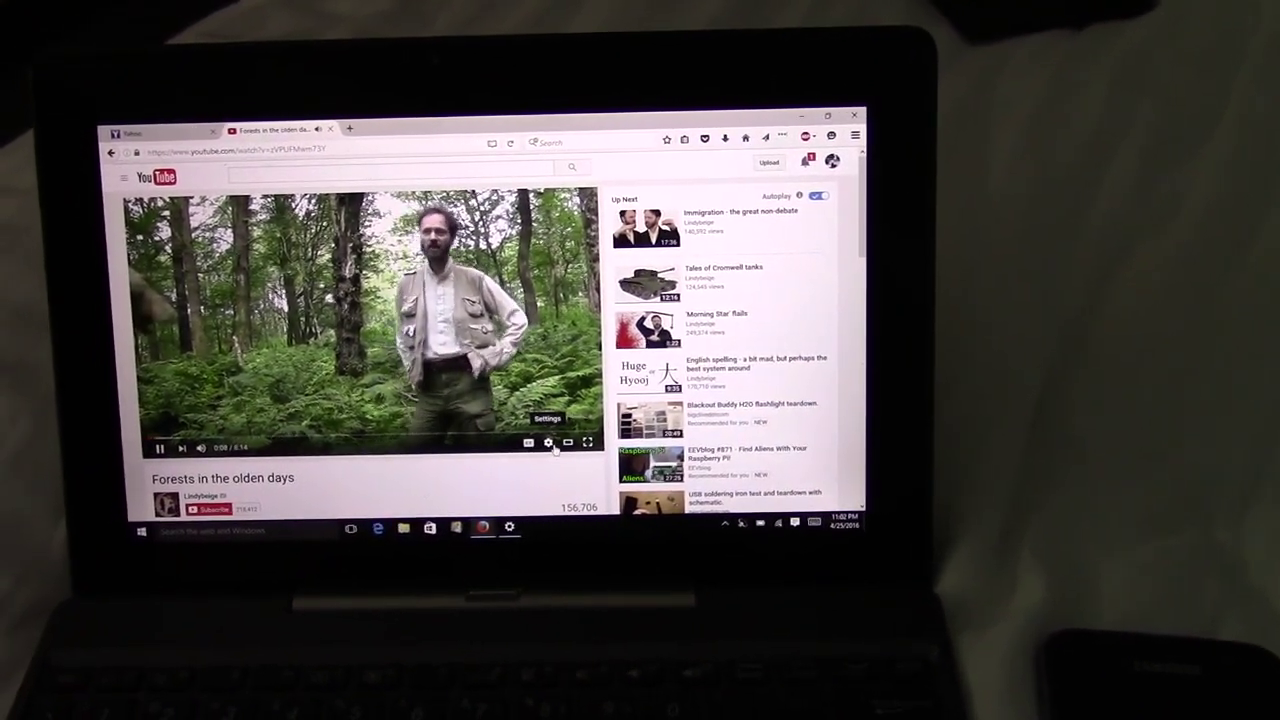
{"action": "left_click", "coordinate": [544, 441]}
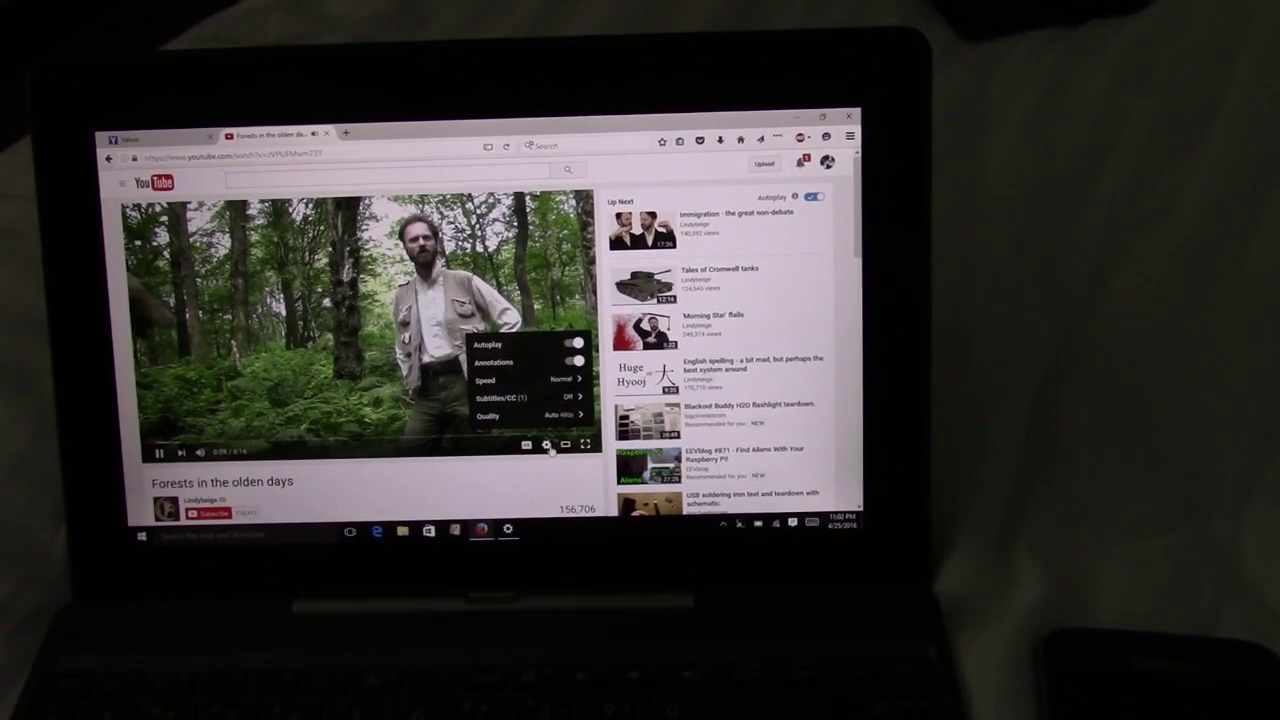